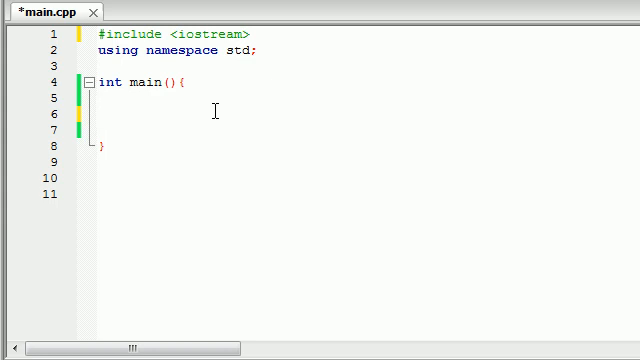
# - Duplicate the #include <iostream> line and rename the copy's header to fstream
pyautogui.click(95, 119)
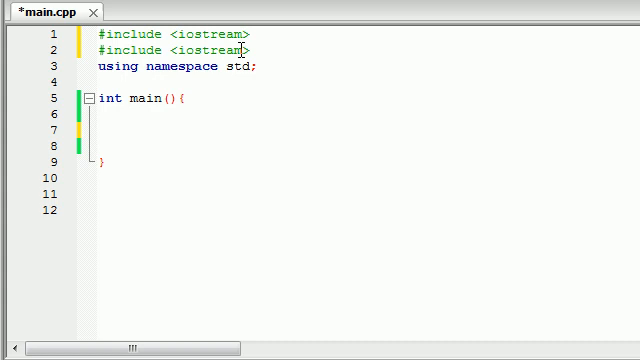
pyautogui.doubleClick(185, 50)
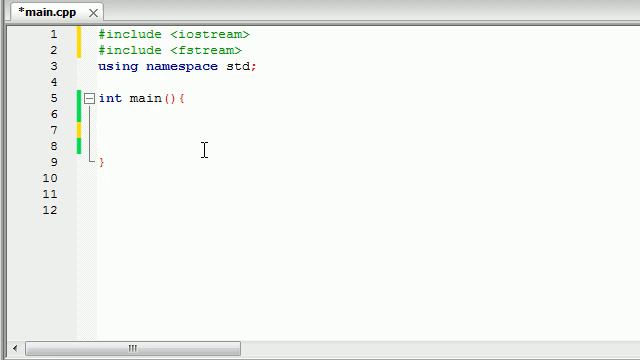
pyautogui.moveTo(287, 58)
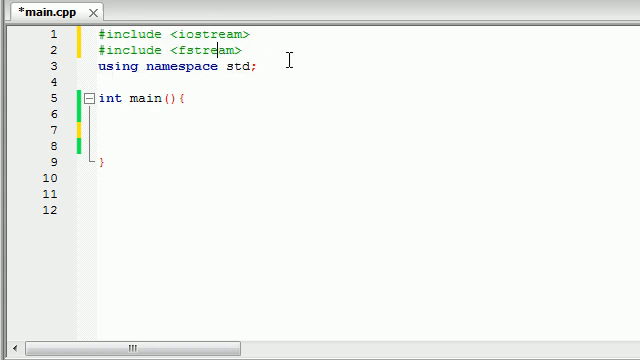
pyautogui.doubleClick(200, 51)
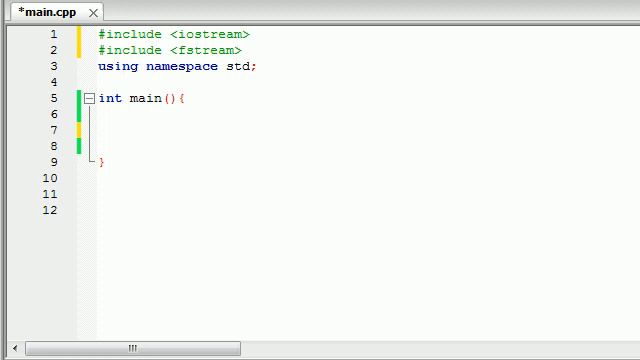
# - Type the declaration ofstream buckyFile; as the first statement in main
pyautogui.write('ofs')
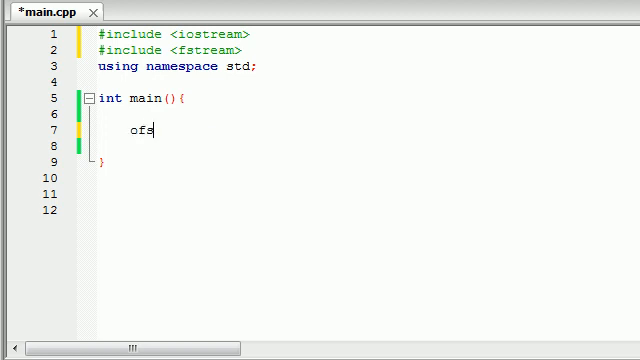
pyautogui.write('tream')
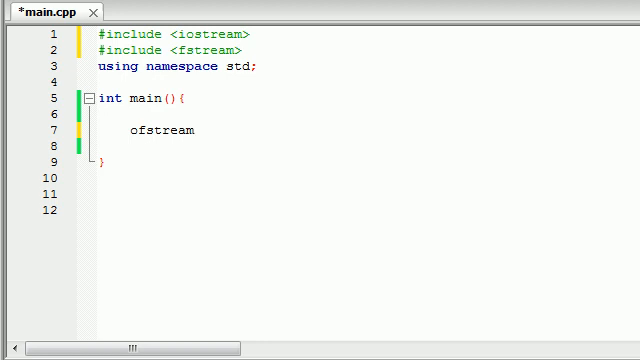
pyautogui.write('" "')
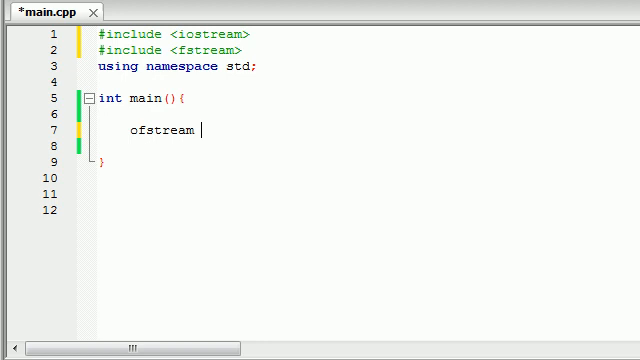
pyautogui.write('bucky')
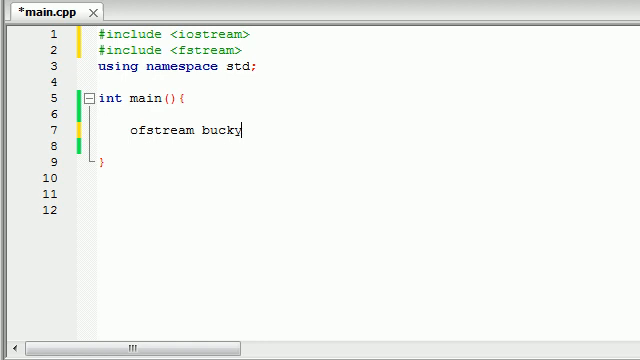
pyautogui.write('File;')
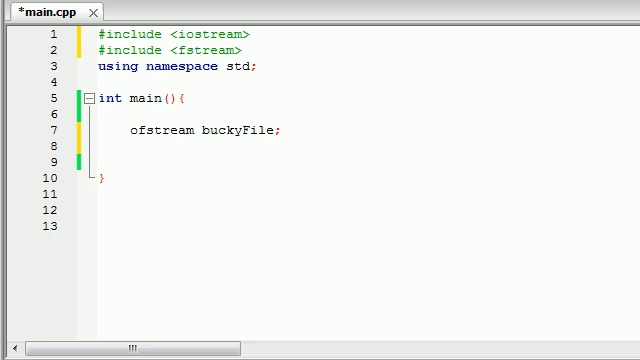
pyautogui.doubleClick(225, 131)
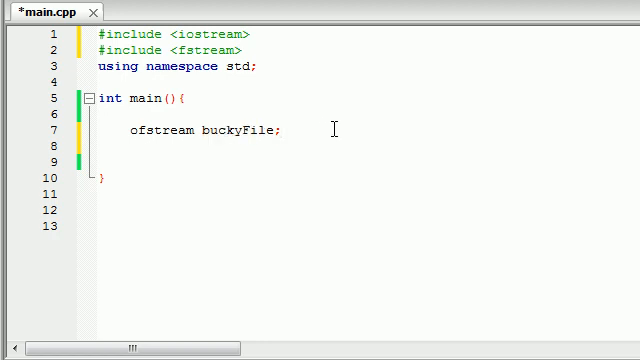
pyautogui.doubleClick(225, 131)
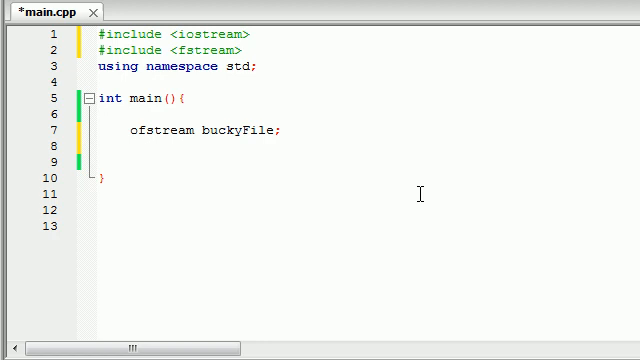
# - Add buckyFile.open("tuna.txt"); below the declaration and start a new line
pyautogui.write('bucky')
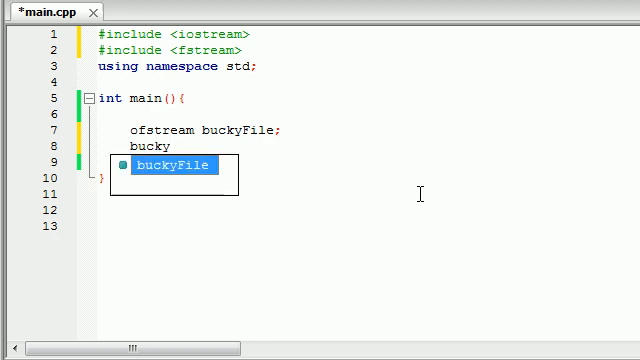
pyautogui.press('Tab')
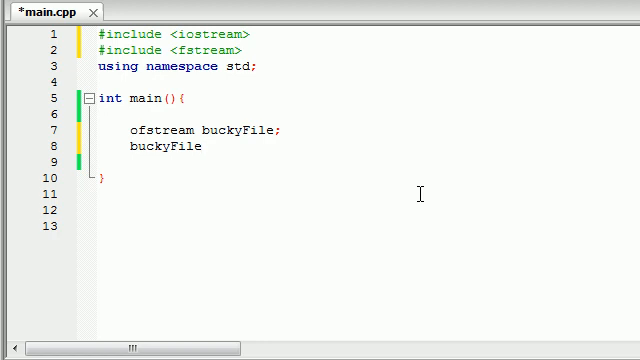
pyautogui.write('.open()')
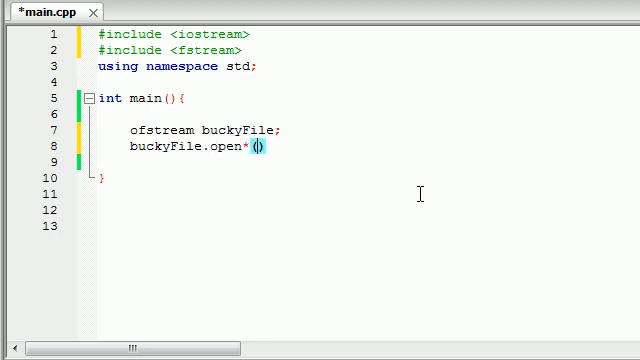
pyautogui.write(';')
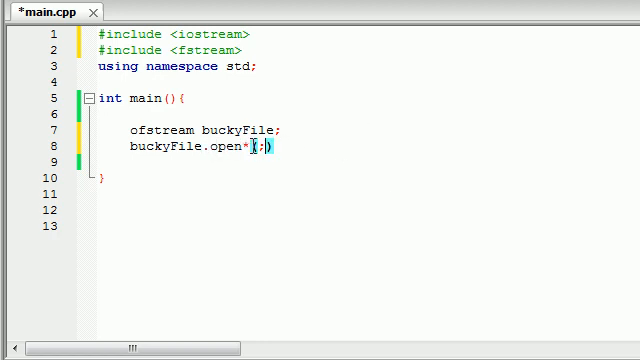
pyautogui.press('Backspace')
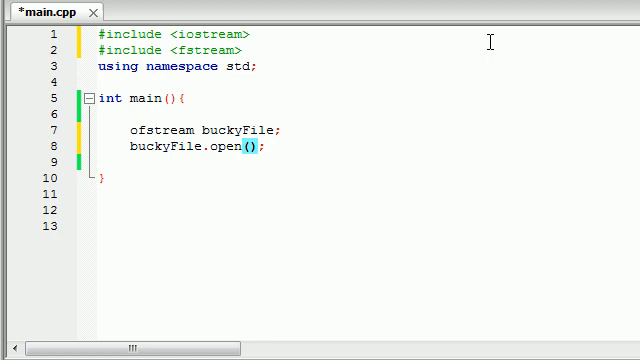
pyautogui.write('""')
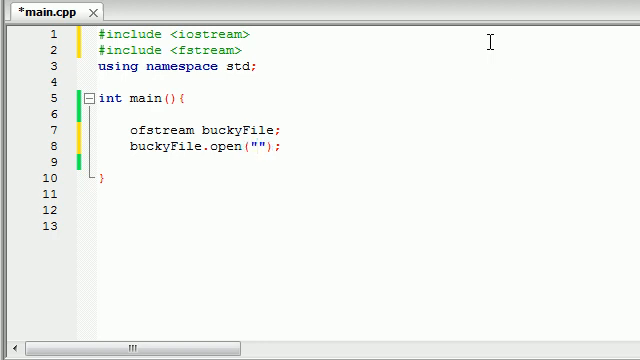
pyautogui.click(242, 147)
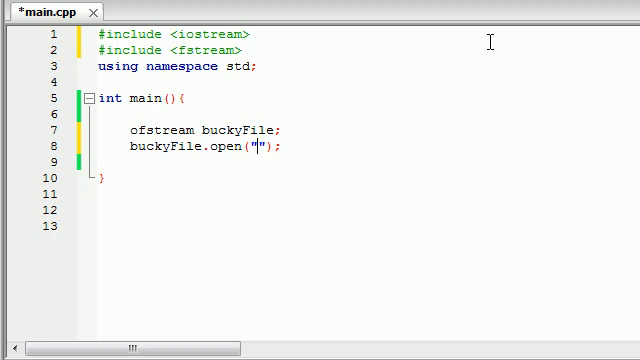
pyautogui.write('tuna.tx')
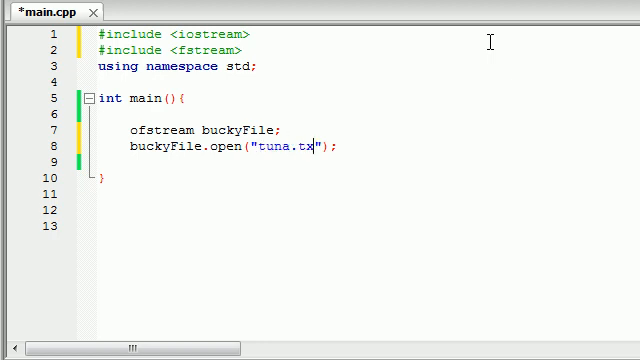
pyautogui.write('t')
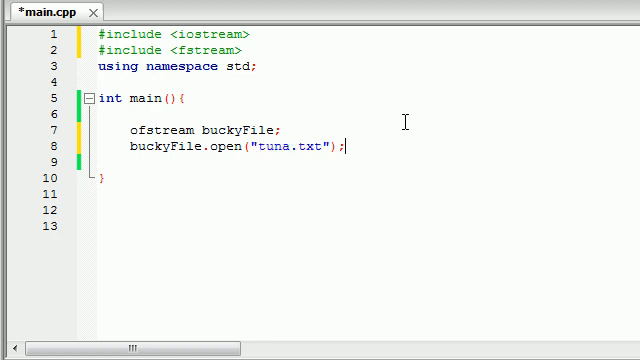
pyautogui.press('enter')
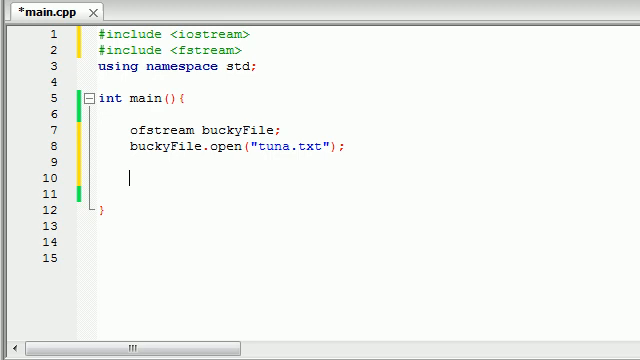
pyautogui.moveTo(218, 264)
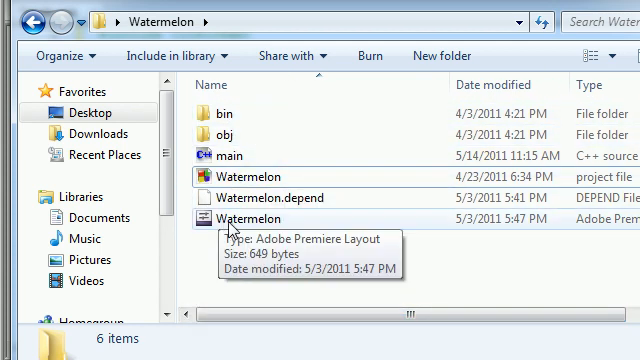
pyautogui.moveTo(242, 226)
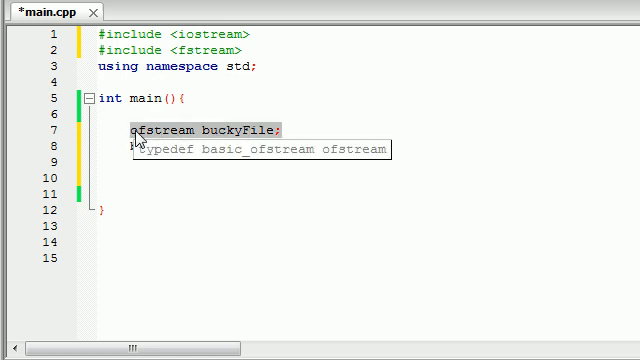
# - Enter buckyFile.open("tuna.txt"); below the ofstream declaration
pyautogui.write('buckyFile.open("tuna.txt");')
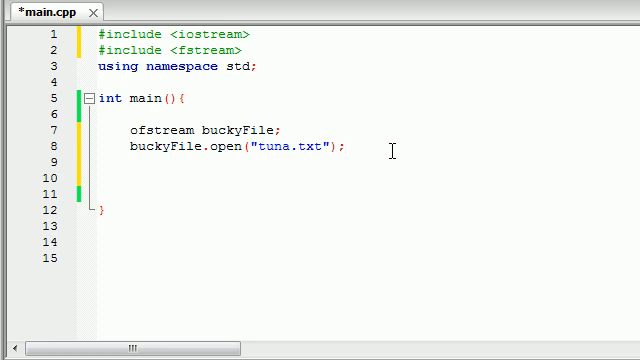
pyautogui.doubleClick(283, 147)
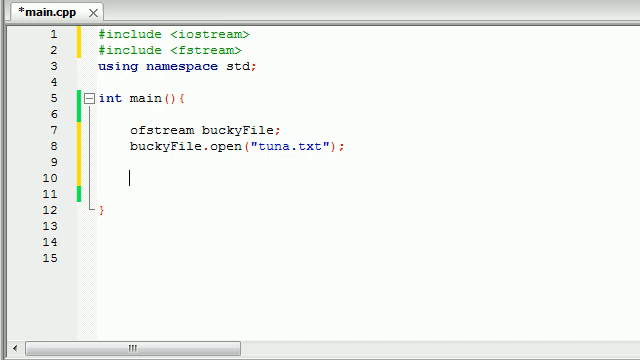
# - Write buckyFile << "I love tuna and tuna loves me!\n"; on line 10
pyautogui.write('buckyFile')
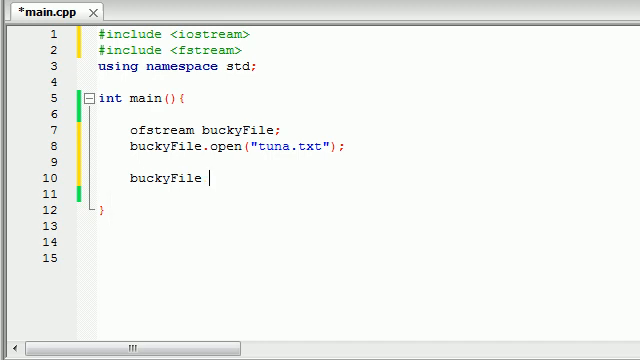
pyautogui.write('<<')
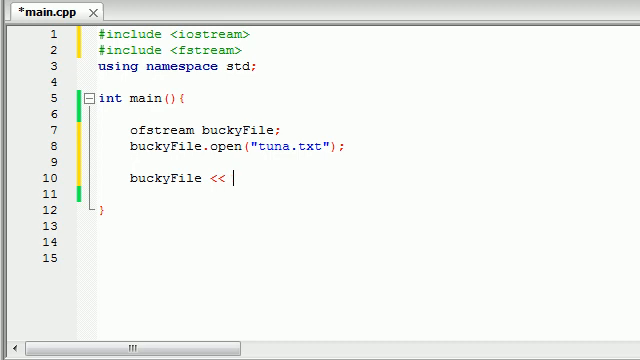
pyautogui.write('""')
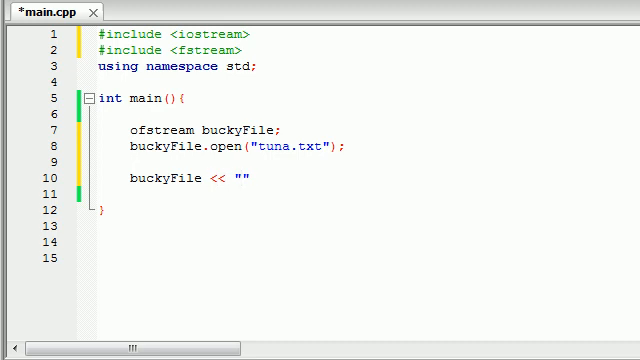
pyautogui.write('I love tuna and')
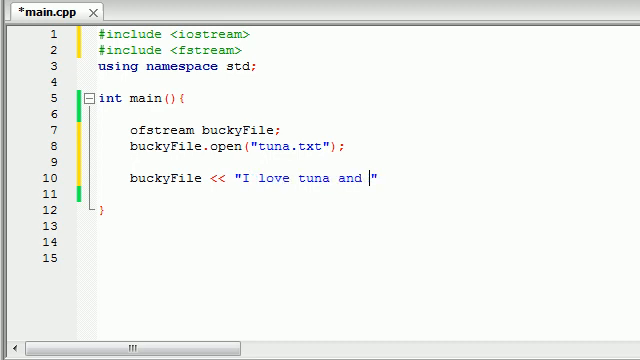
pyautogui.write('tuna loves me!')
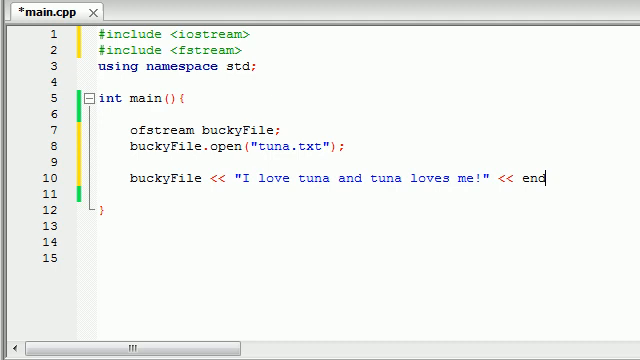
pyautogui.press('BackSpace')
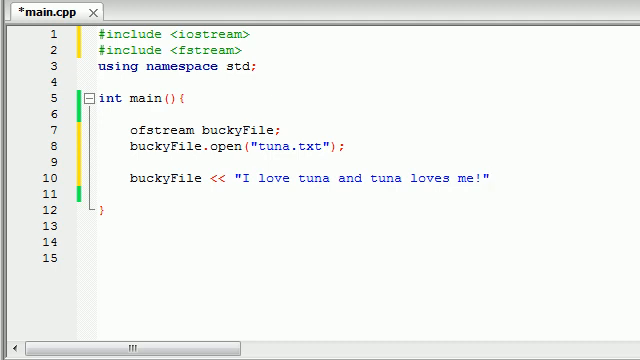
pyautogui.write(';')
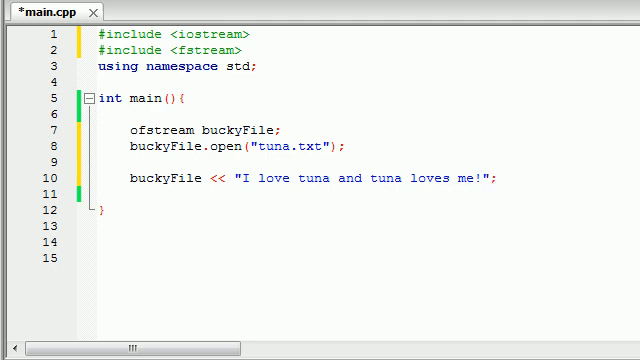
pyautogui.write('\\r')
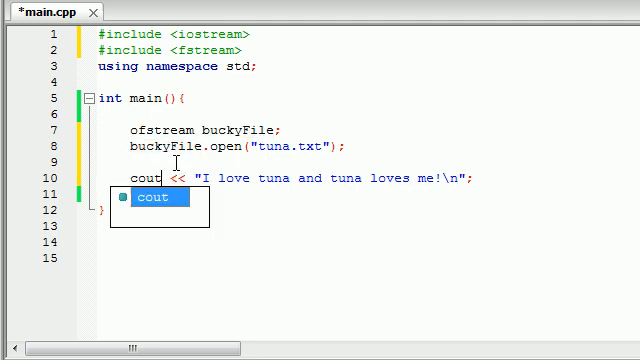
# - Restore buckyFile as the stream name on the tuna message line
pyautogui.press('BackSpace')
pyautogui.write('buckyFile')
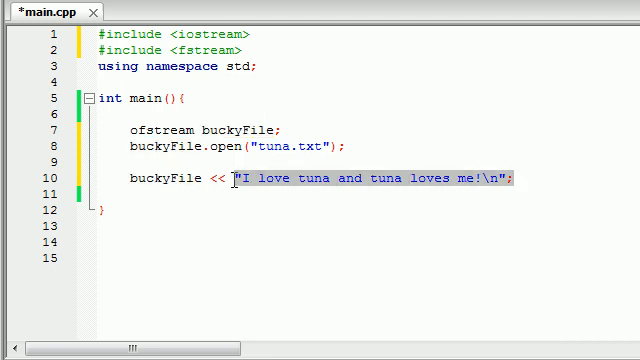
pyautogui.click(535, 180)
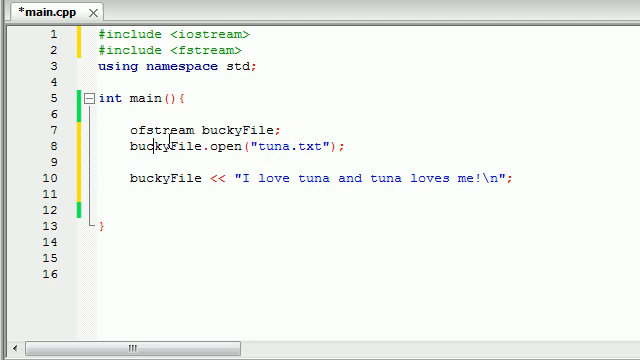
pyautogui.doubleClick(167, 180)
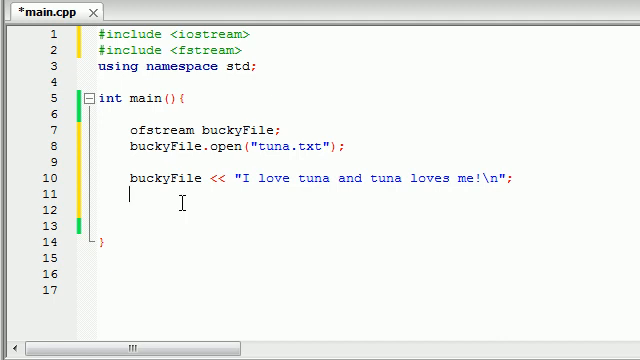
# - Type buckyFile.close() on line 11 with autocomplete
pyautogui.write('buckyFile')
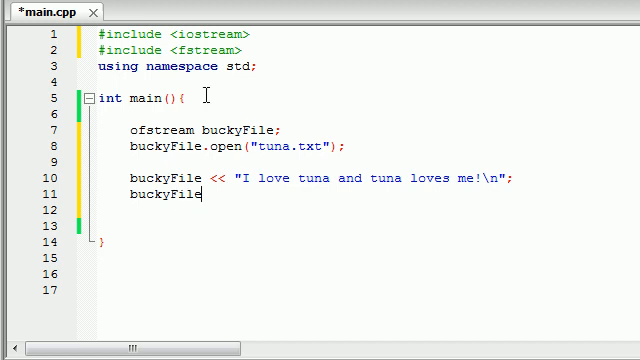
pyautogui.write('.clo')
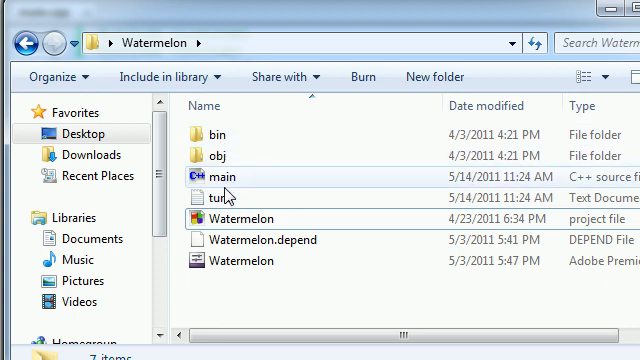
# - Open the tuna text document in the Watermelon folder
pyautogui.click(222, 196)
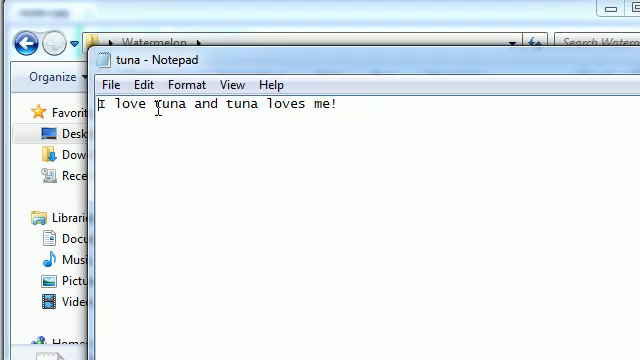
pyautogui.press('ctrl+a')
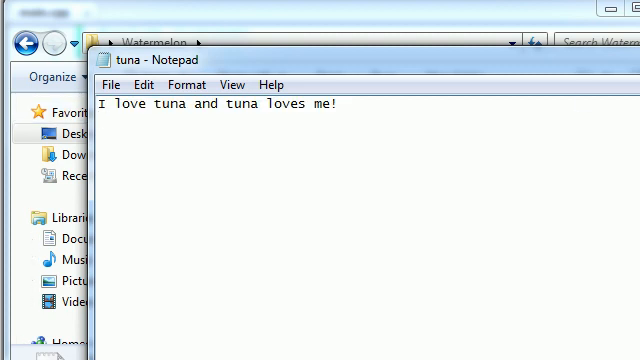
pyautogui.press('Enter')
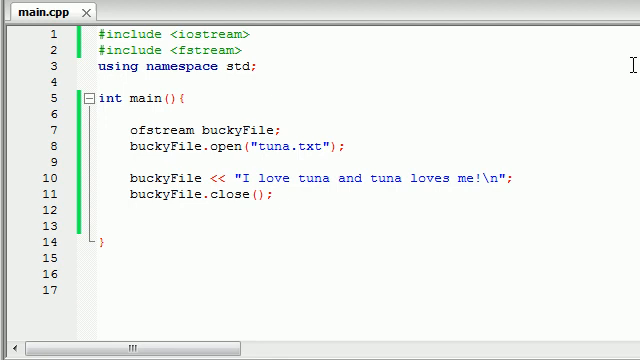
# - Place the cursor after buckyFile.close(); in main.cpp
pyautogui.click(275, 193)
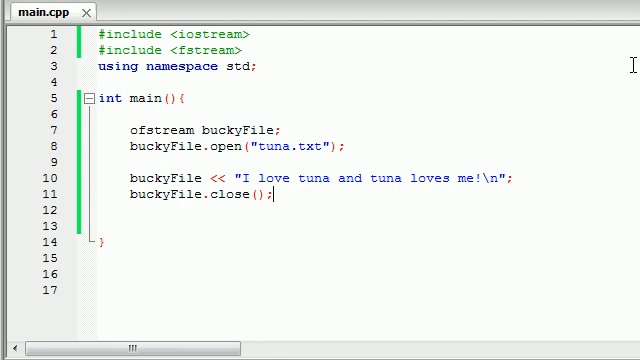